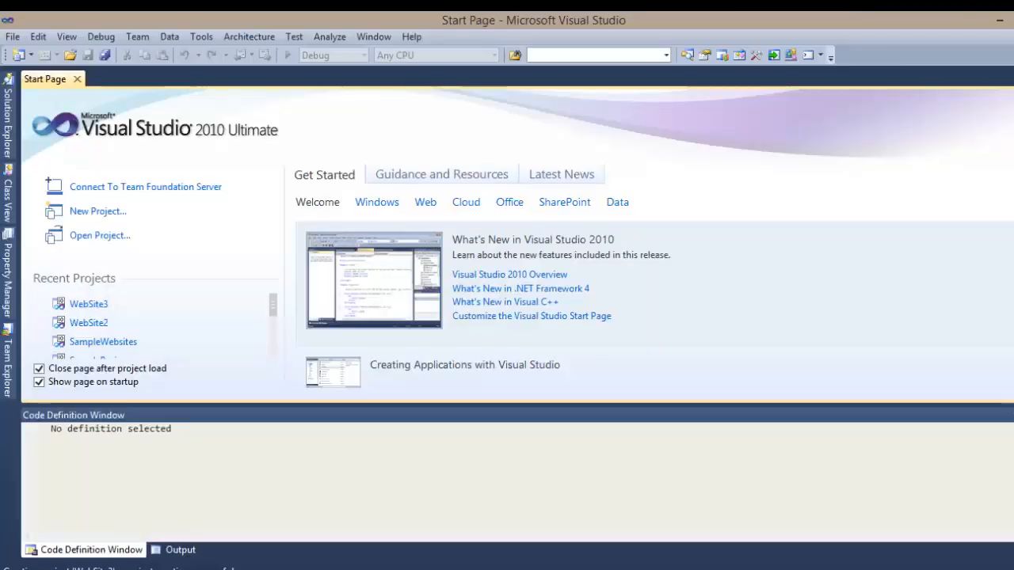
{"action": "mouse_move", "coordinate": [377, 490]}
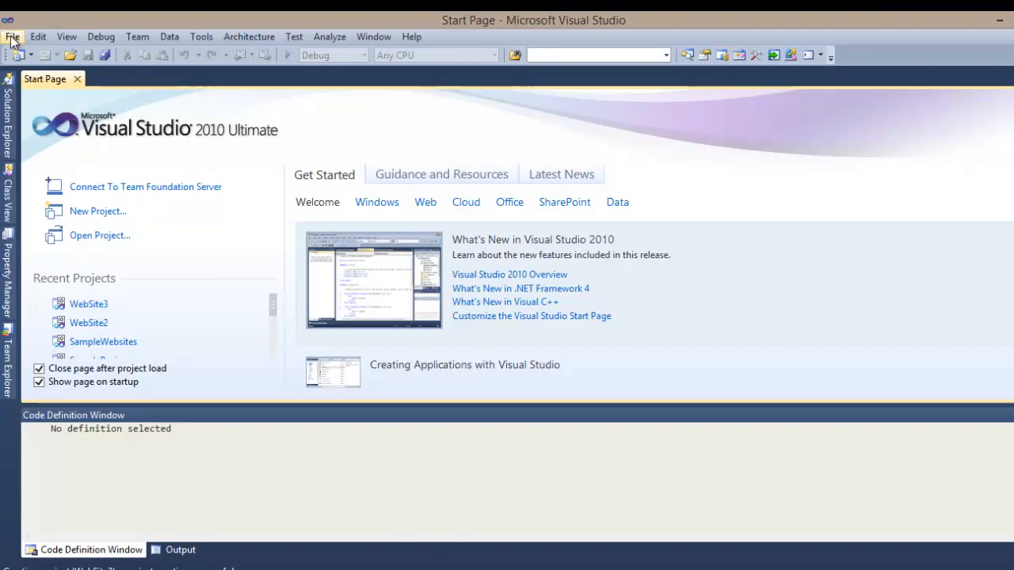
Step: Create a new empty C# ASP.NET web site at the default WebSite4 location
{"action": "left_click", "coordinate": [13, 36]}
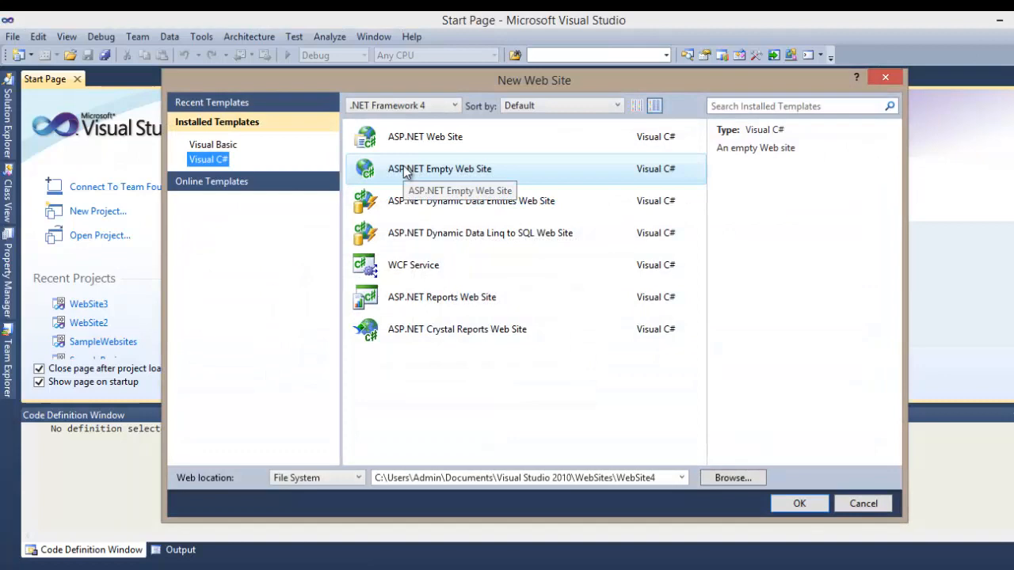
{"action": "mouse_move", "coordinate": [668, 390]}
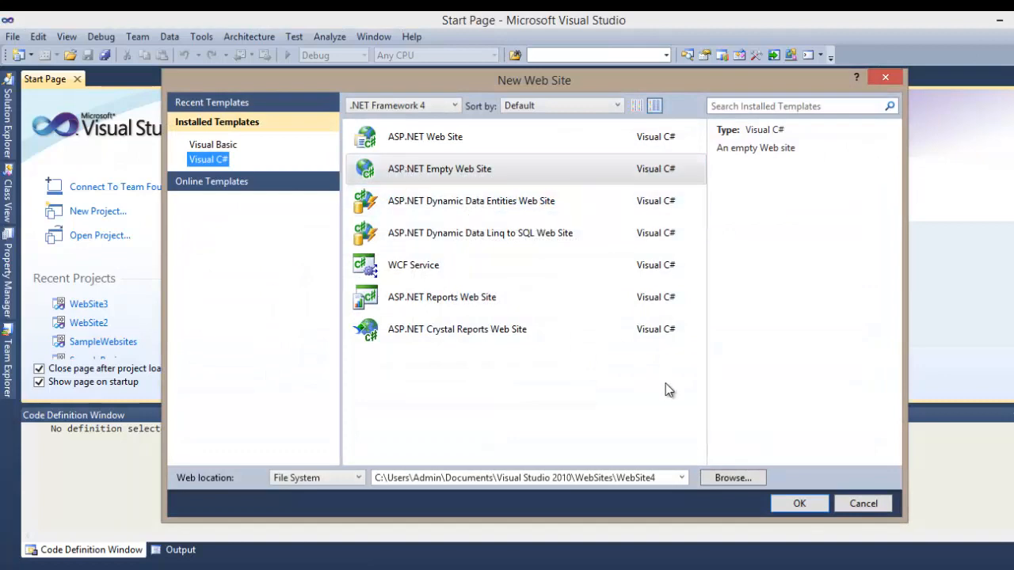
{"action": "left_click", "coordinate": [799, 504]}
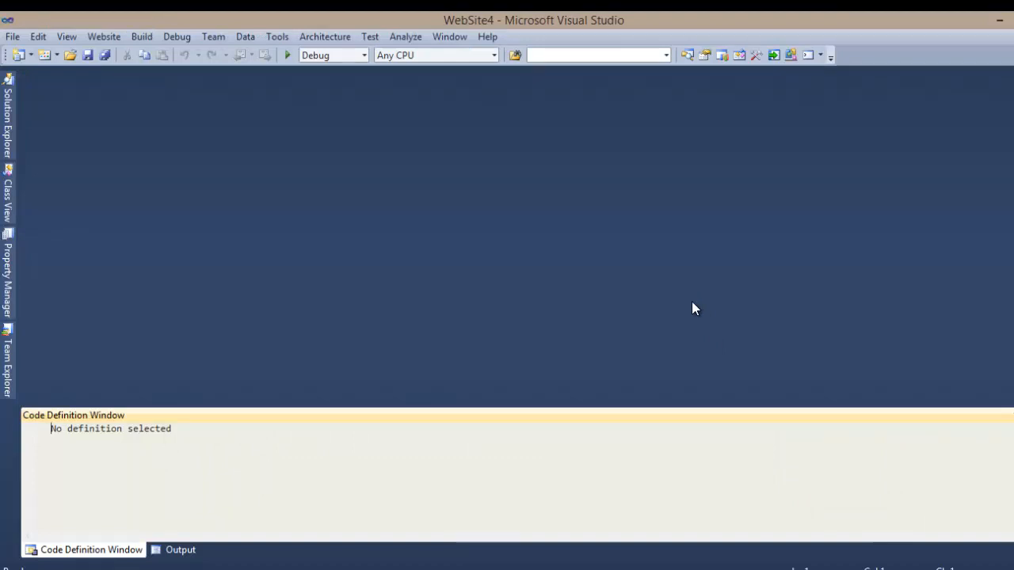
{"action": "mouse_move", "coordinate": [443, 244]}
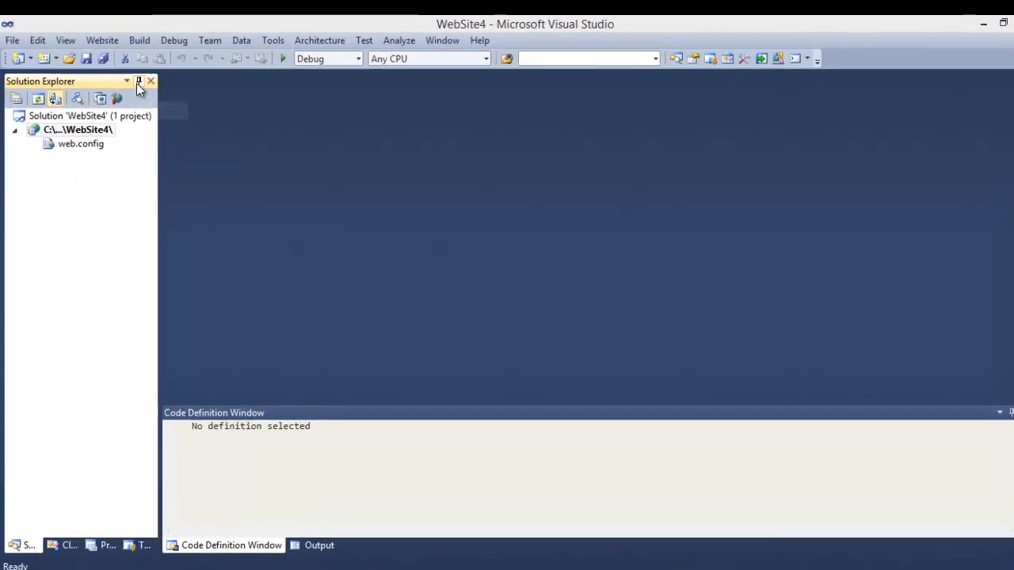
Step: Edit web.config so compilation debug is "true" and save it
{"action": "left_click", "coordinate": [139, 83]}
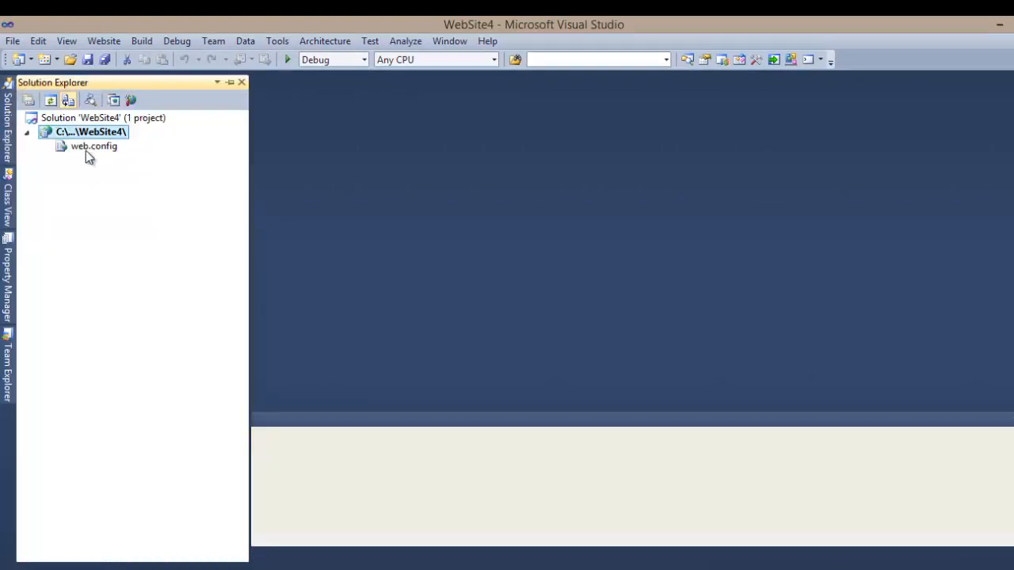
{"action": "double_click", "coordinate": [94, 145]}
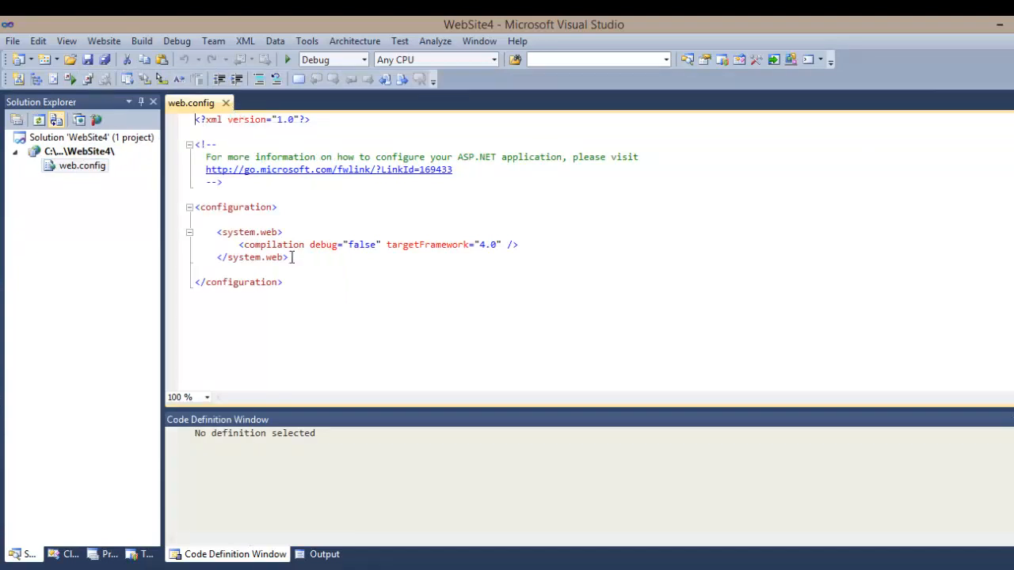
{"action": "mouse_move", "coordinate": [378, 245]}
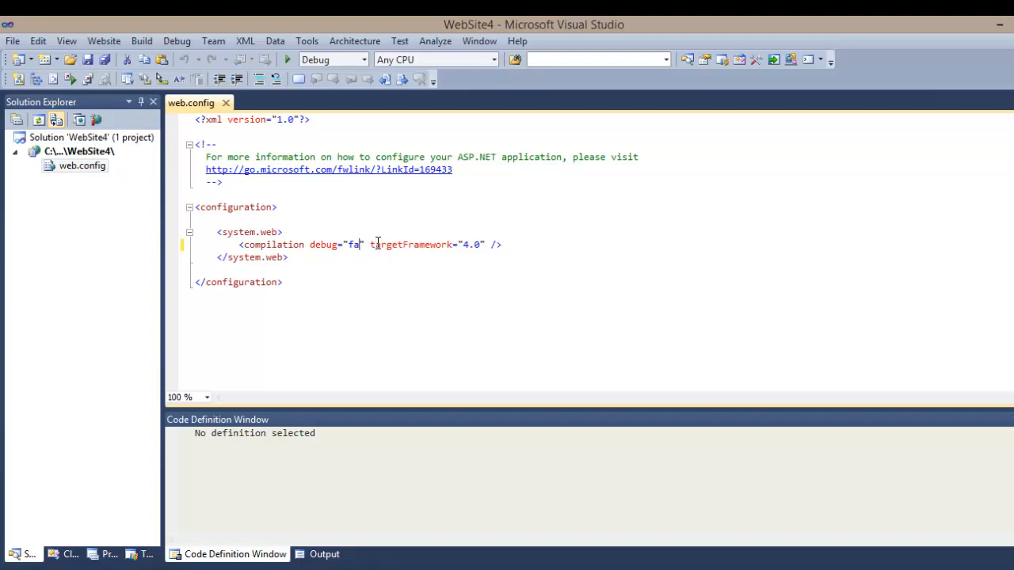
{"action": "type", "text": "true"}
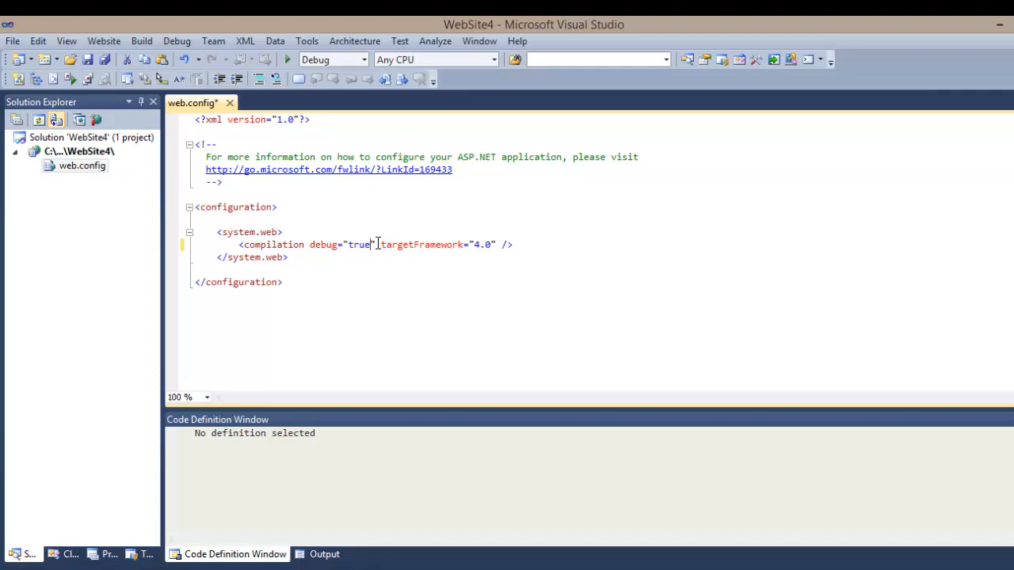
{"action": "key", "text": "ctrl+s"}
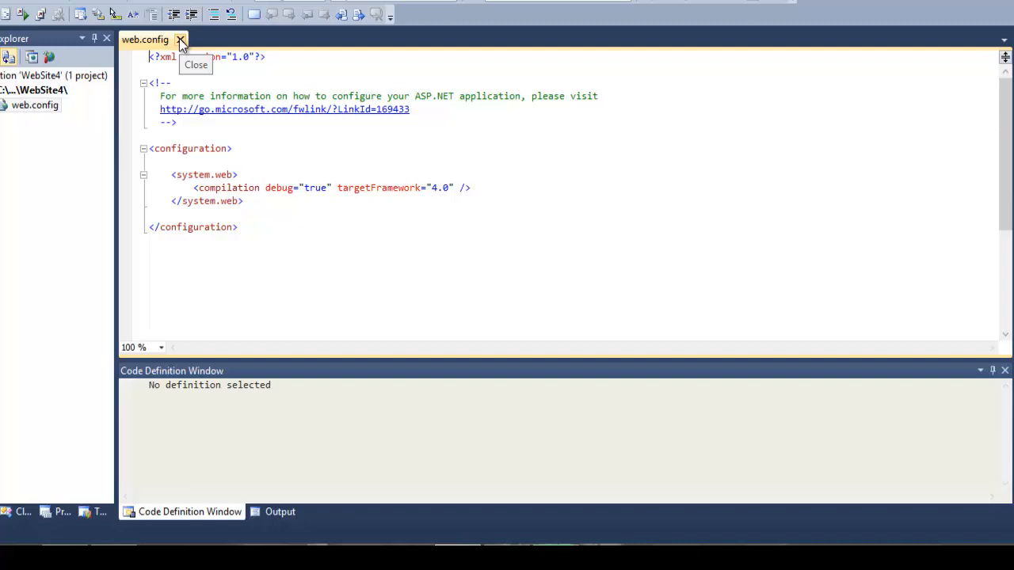
Step: Close web.config and add a Web Form named Default.aspx to the site
{"action": "left_click", "coordinate": [181, 38]}
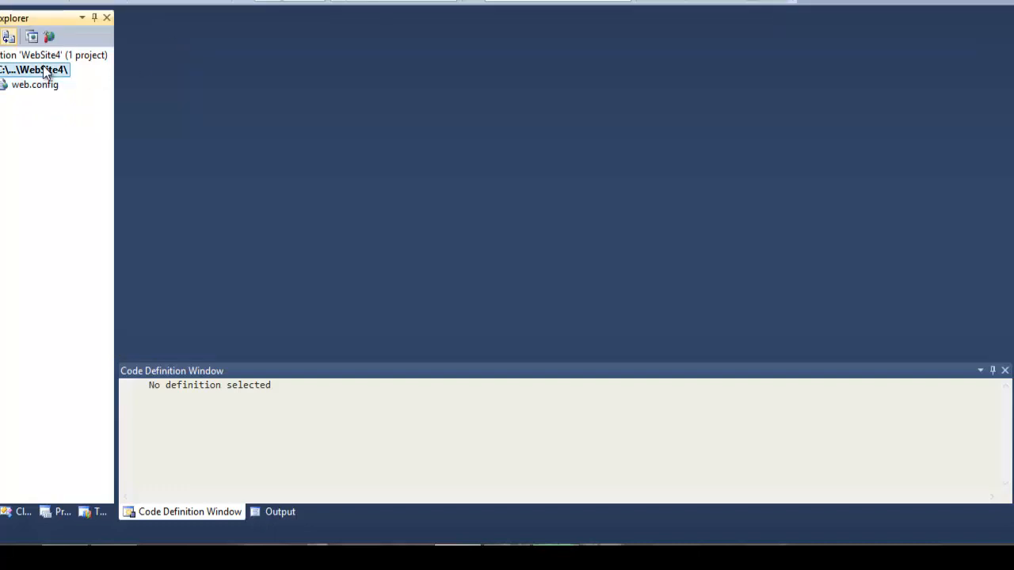
{"action": "right_click", "coordinate": [35, 70]}
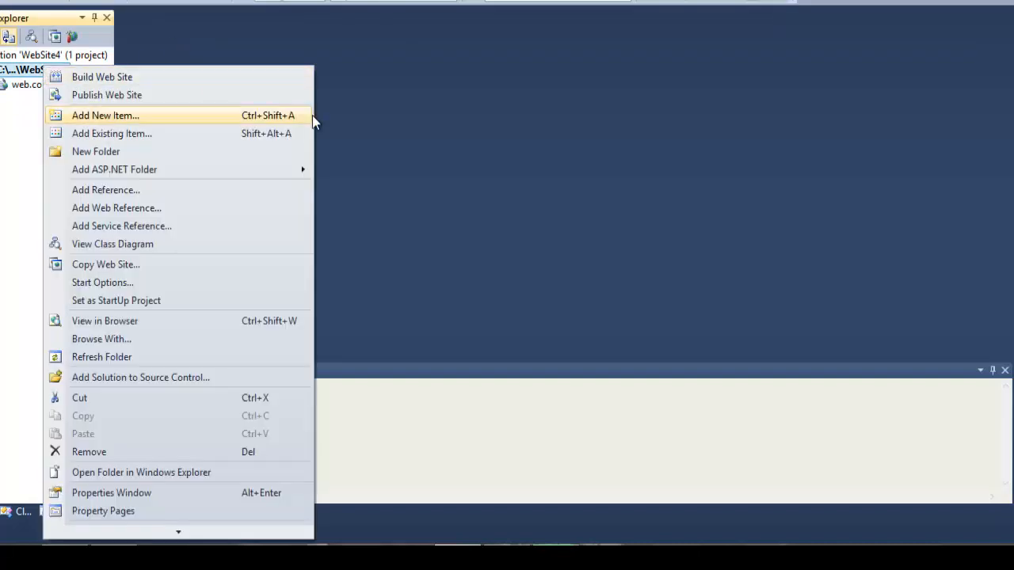
{"action": "left_click", "coordinate": [104, 114]}
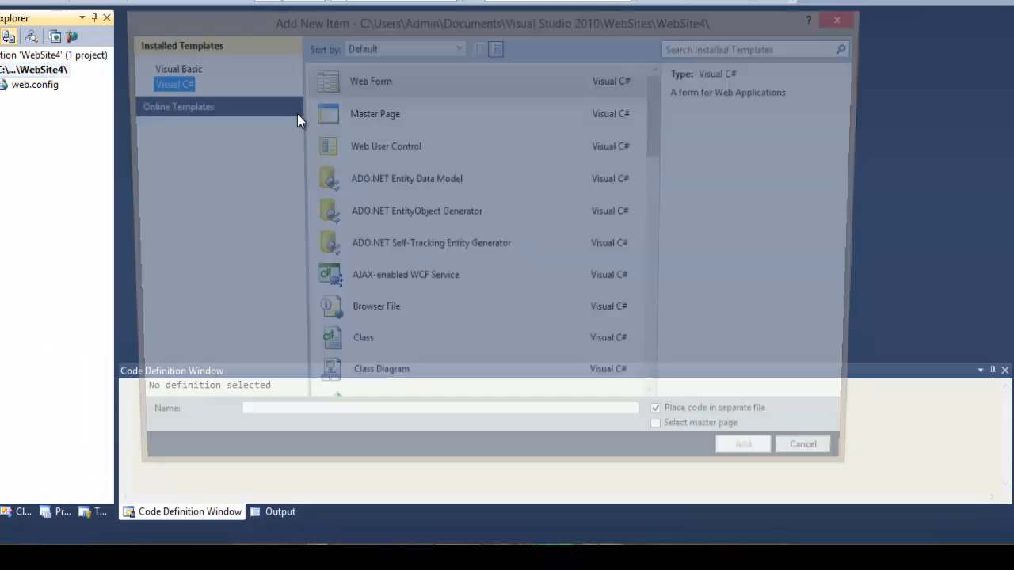
{"action": "left_click", "coordinate": [365, 79]}
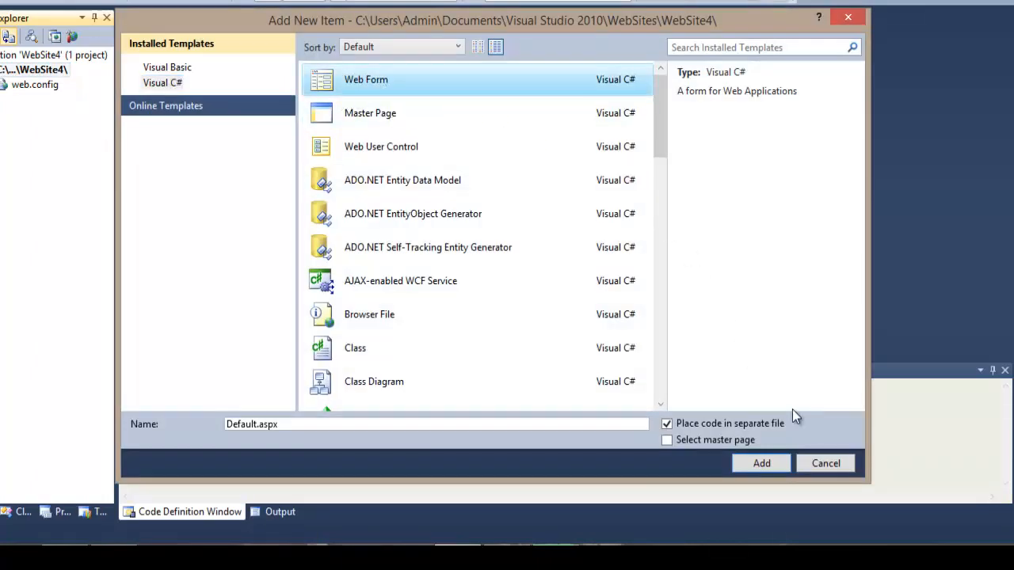
{"action": "mouse_move", "coordinate": [537, 130]}
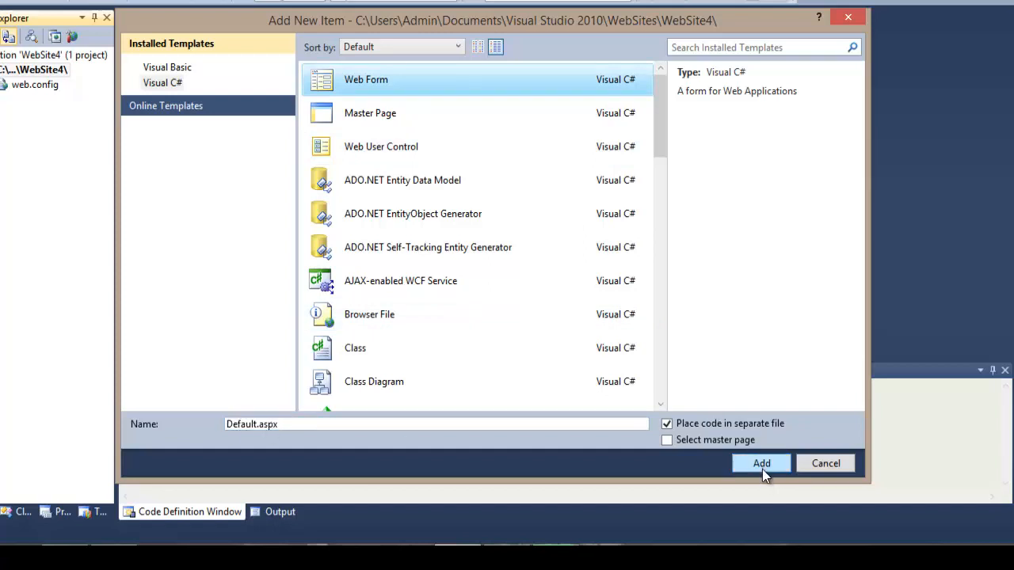
{"action": "left_click", "coordinate": [760, 462]}
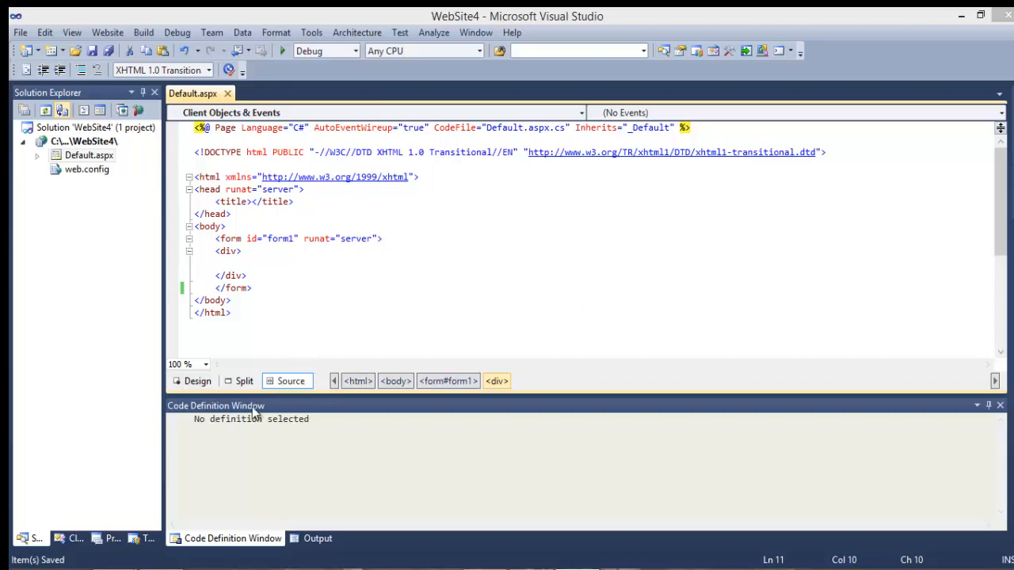
Step: Switch the page to Design view and add a Label control from the Toolbox
{"action": "left_click", "coordinate": [196, 380]}
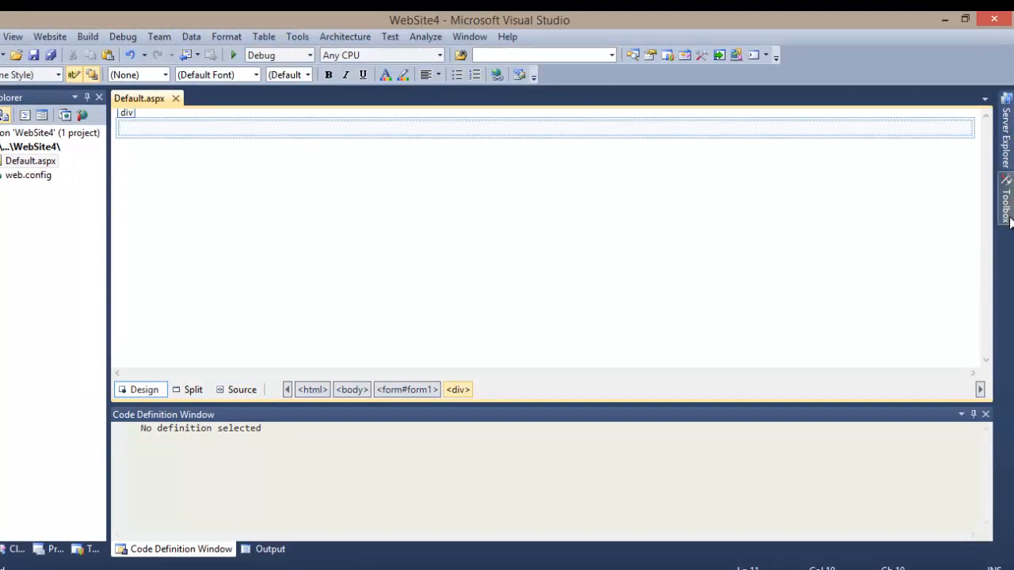
{"action": "left_click", "coordinate": [1006, 190]}
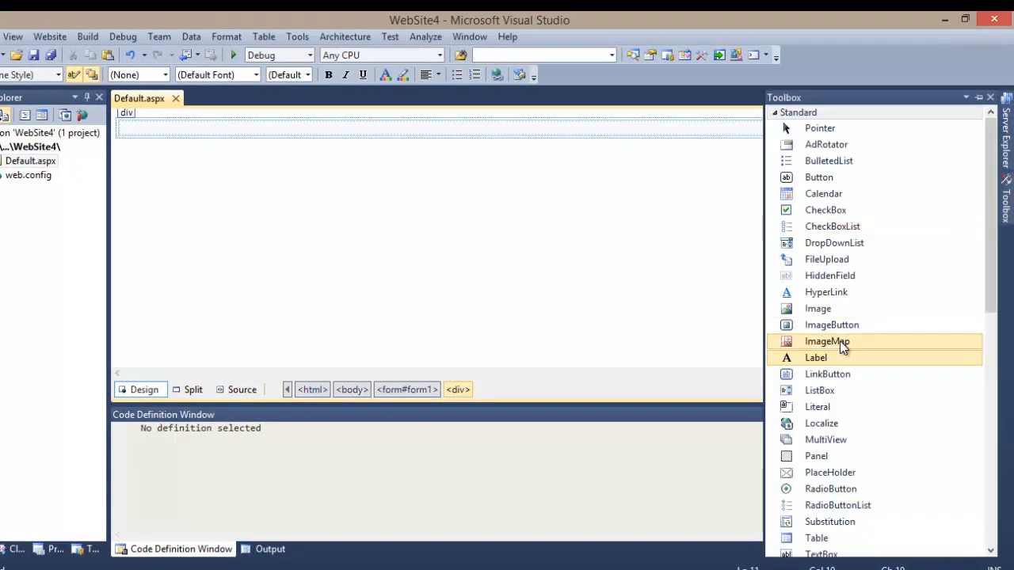
{"action": "mouse_move", "coordinate": [816, 358]}
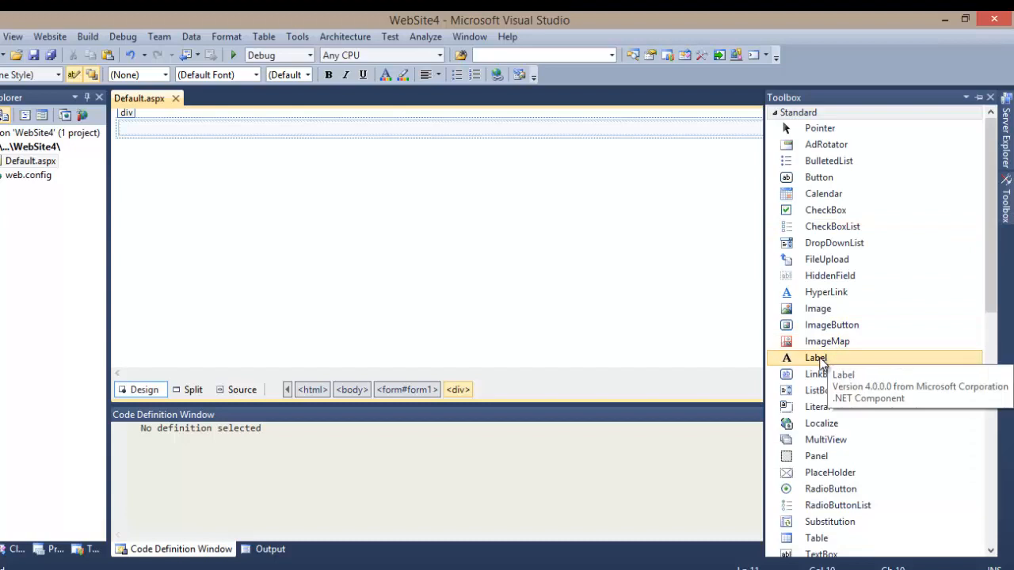
{"action": "double_click", "coordinate": [816, 358]}
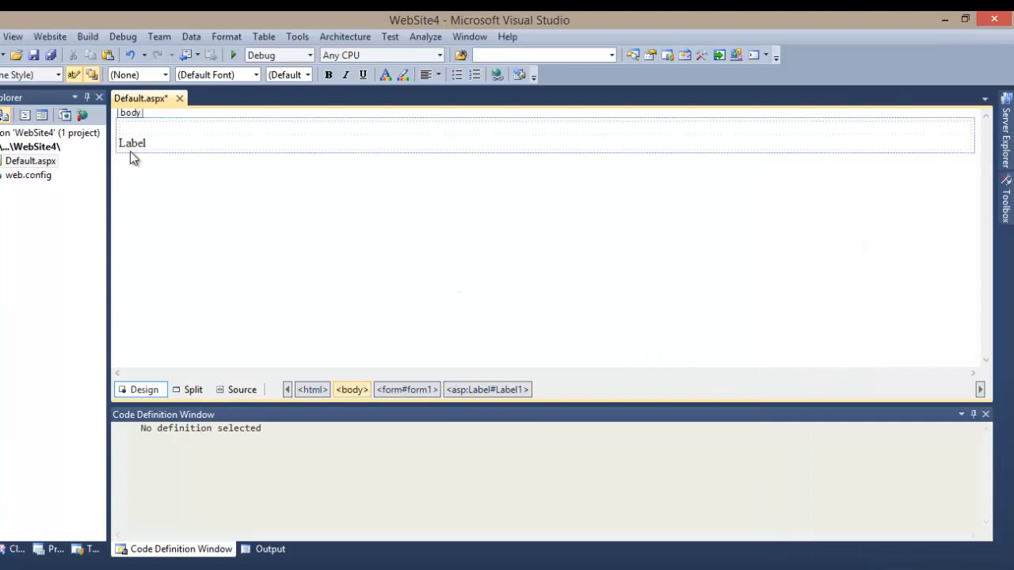
Step: Set the label's Text property to Name in the Properties window
{"action": "right_click", "coordinate": [133, 143]}
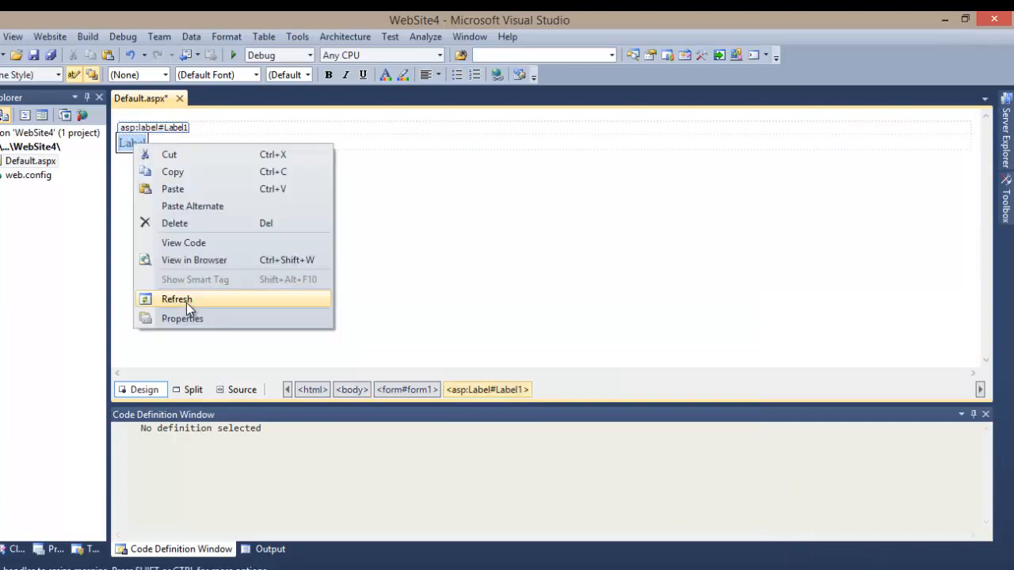
{"action": "left_click", "coordinate": [182, 317]}
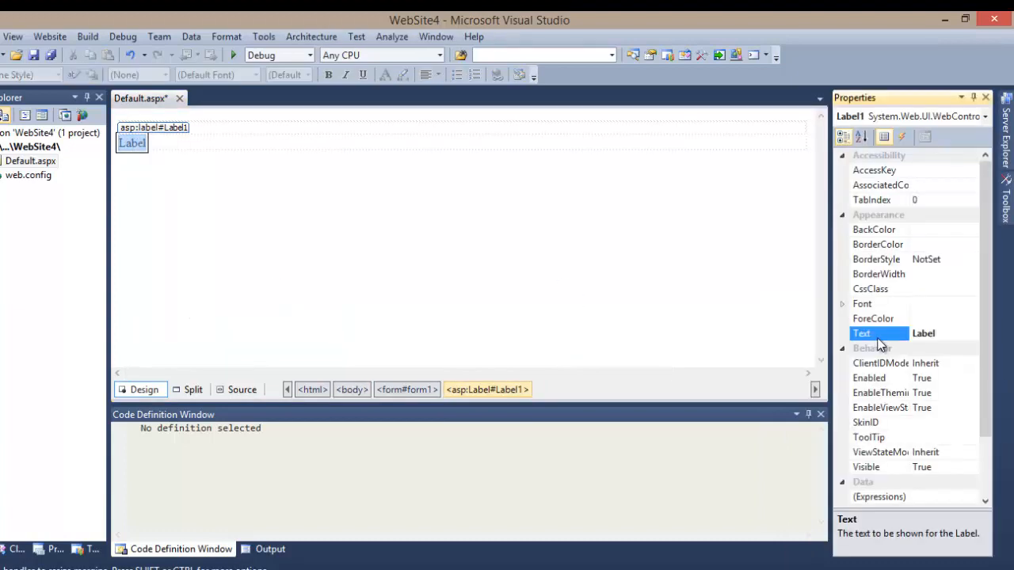
{"action": "left_click", "coordinate": [931, 333]}
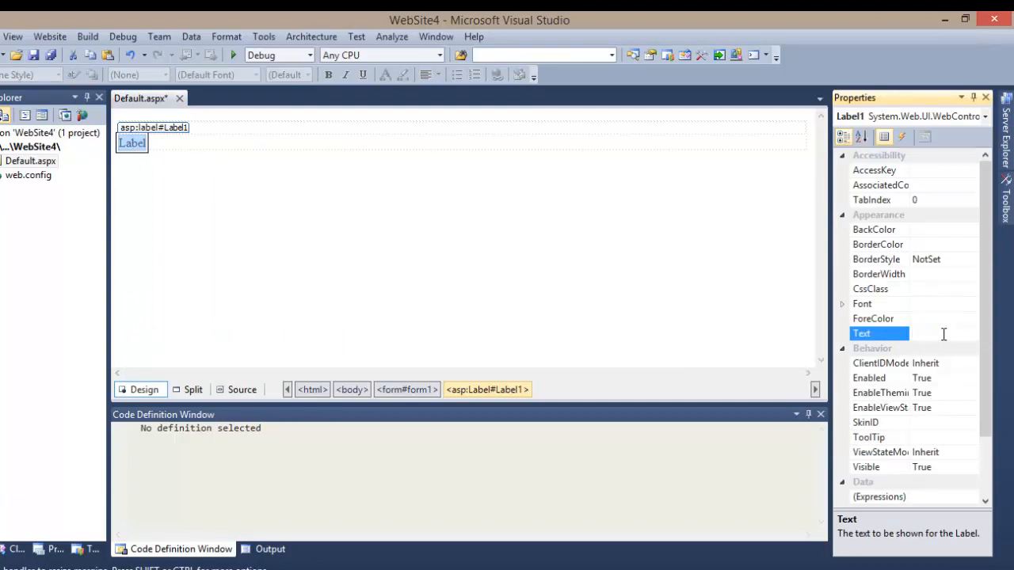
{"action": "type", "text": "Name"}
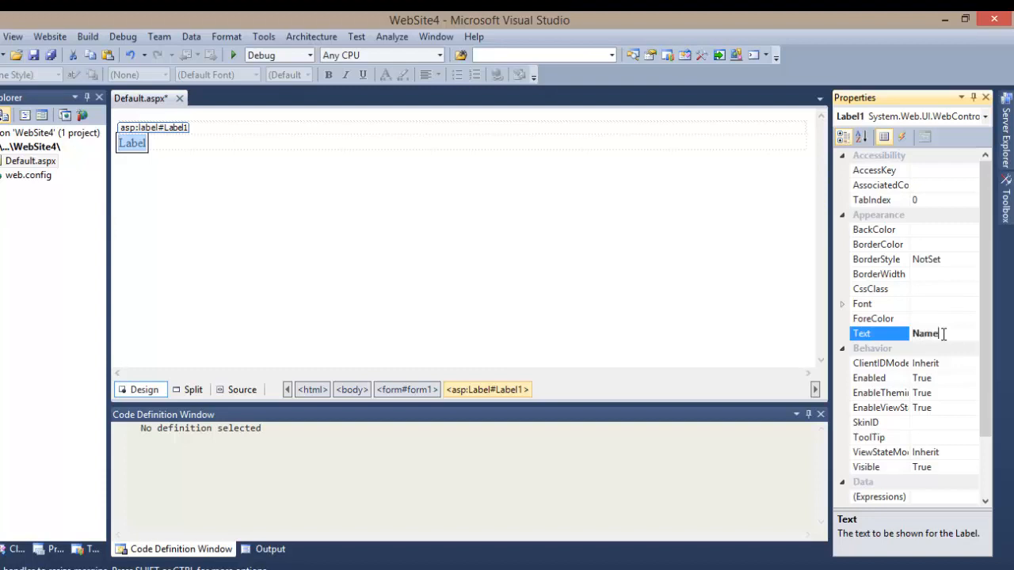
{"action": "type", "text": "Name"}
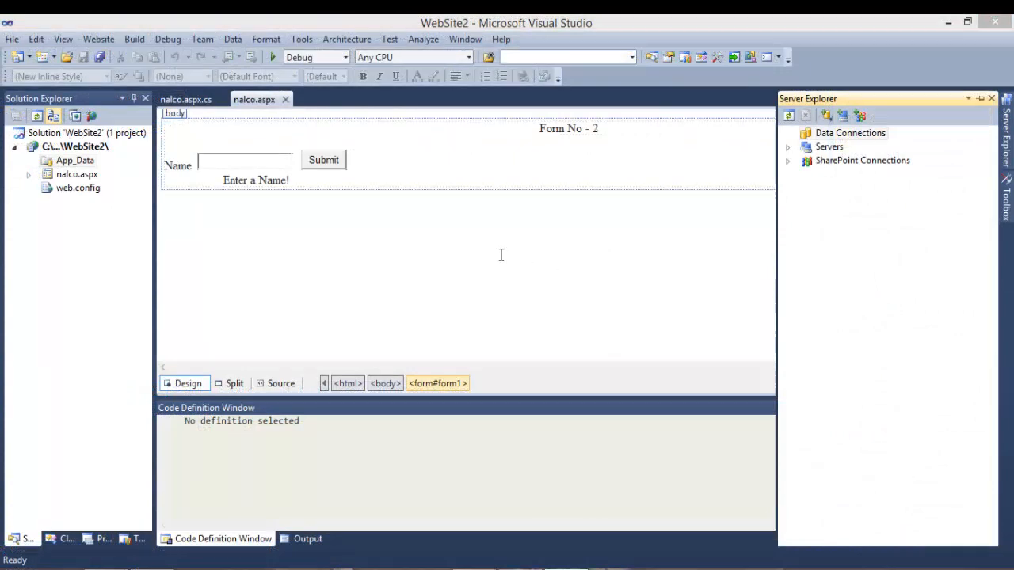
{"action": "mouse_move", "coordinate": [377, 252]}
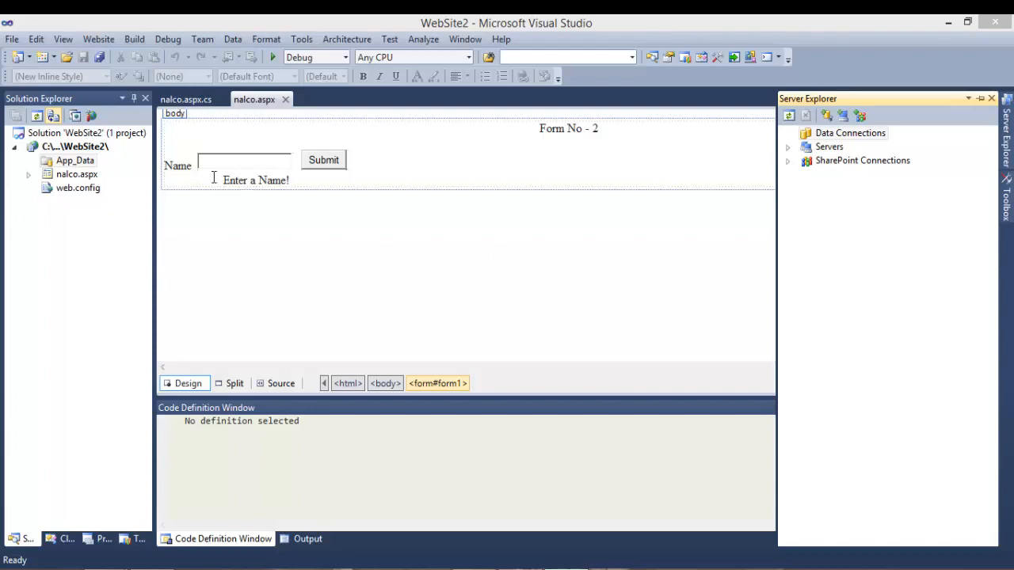
{"action": "mouse_move", "coordinate": [291, 176]}
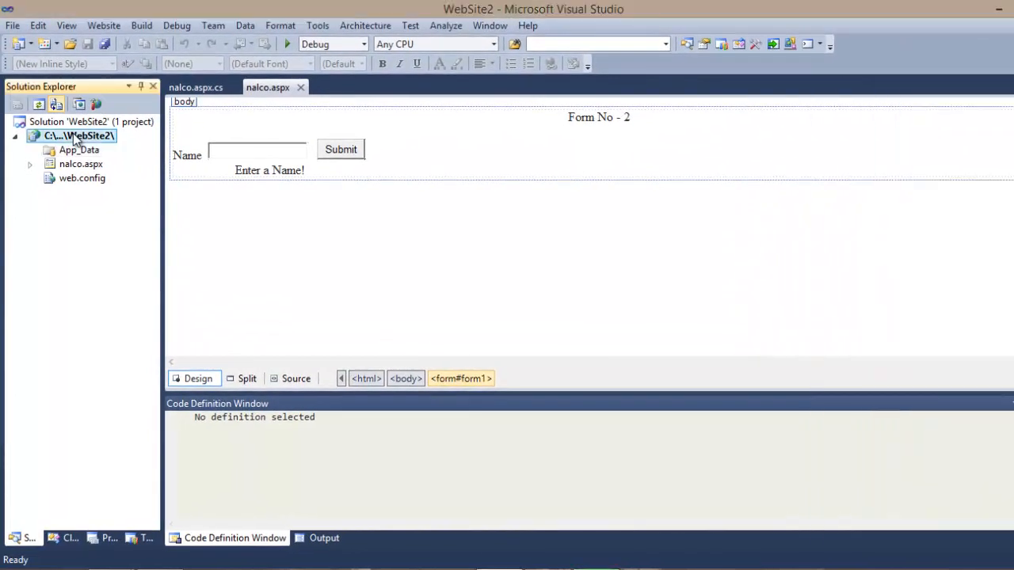
Step: Add a SQL Server Database item, Database.mdf, placed in the App_Data folder
{"action": "right_click", "coordinate": [77, 136]}
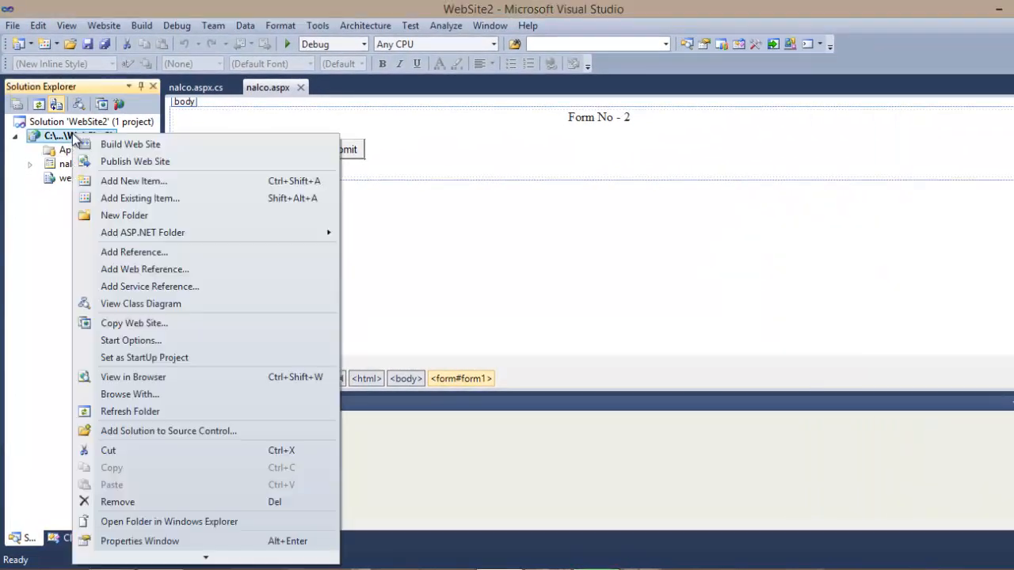
{"action": "left_click", "coordinate": [133, 180]}
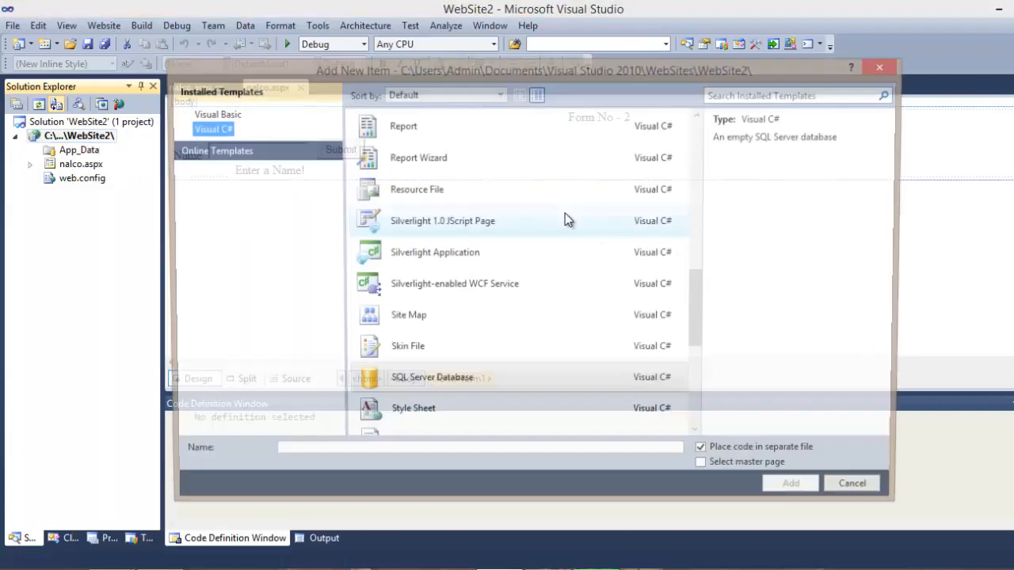
{"action": "left_click", "coordinate": [430, 377]}
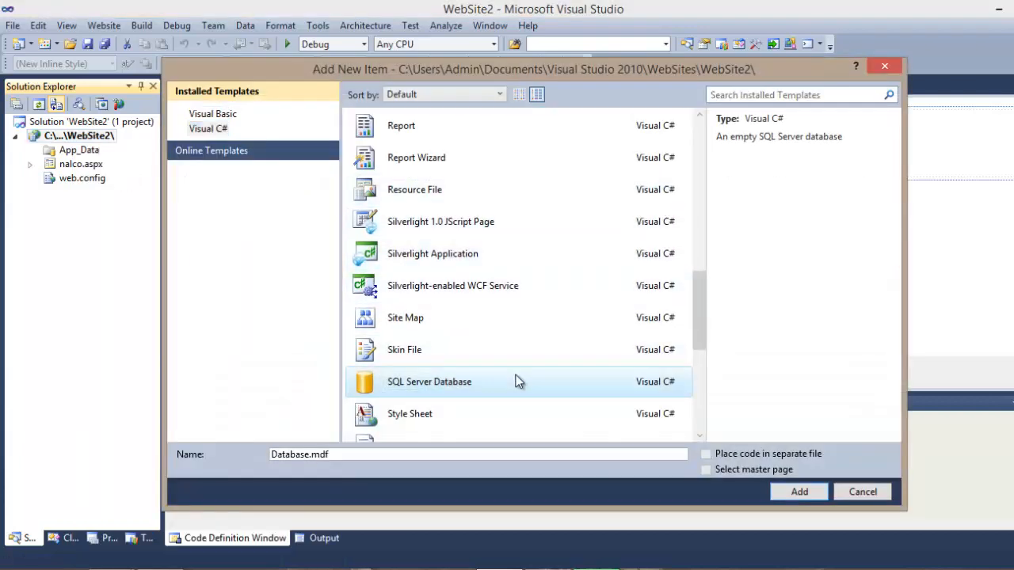
{"action": "left_click", "coordinate": [798, 491]}
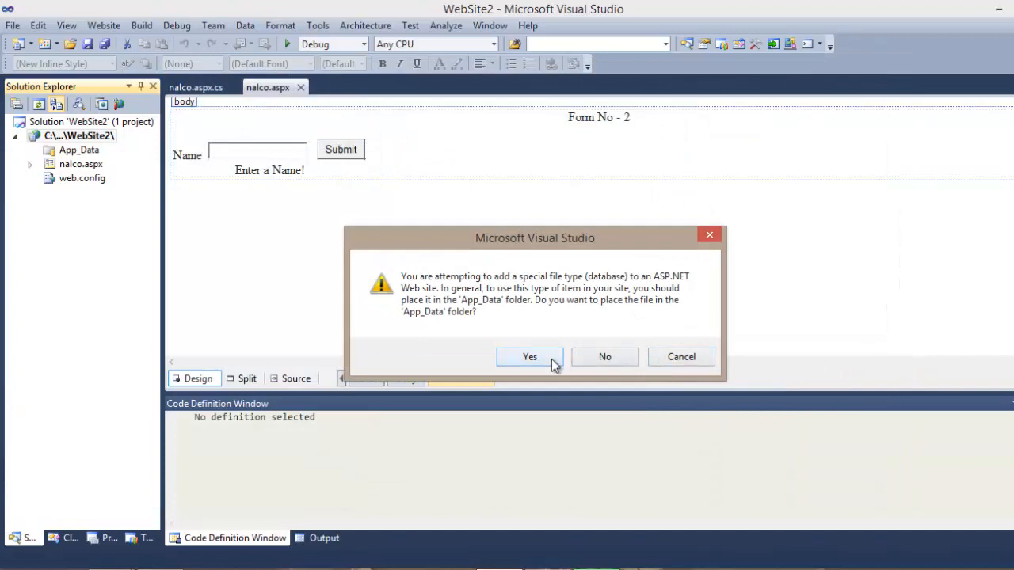
{"action": "left_click", "coordinate": [530, 356]}
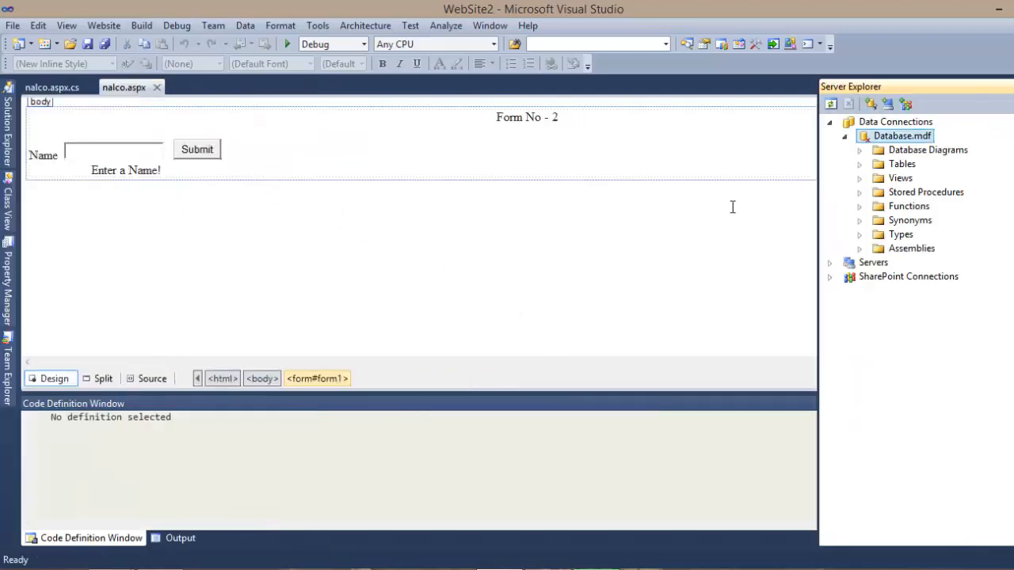
Step: Add a new table with a Name column of type nchar(50)
{"action": "left_click", "coordinate": [902, 163]}
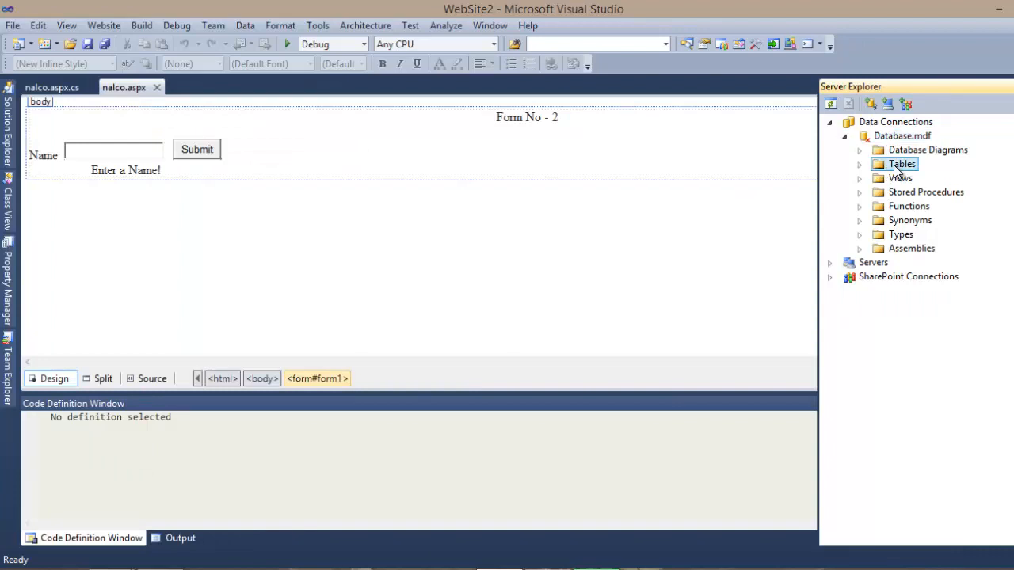
{"action": "right_click", "coordinate": [903, 163]}
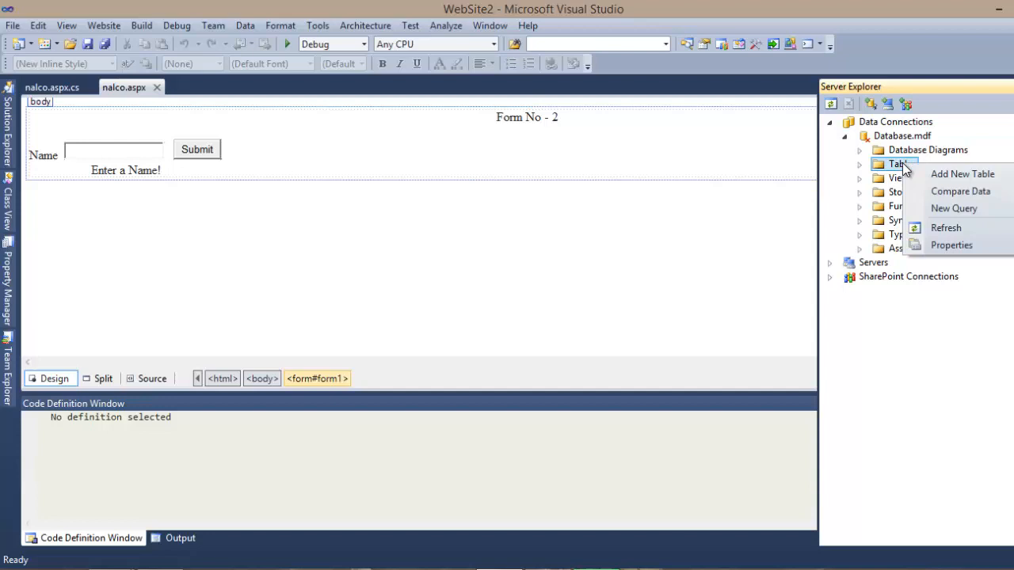
{"action": "left_click", "coordinate": [664, 152]}
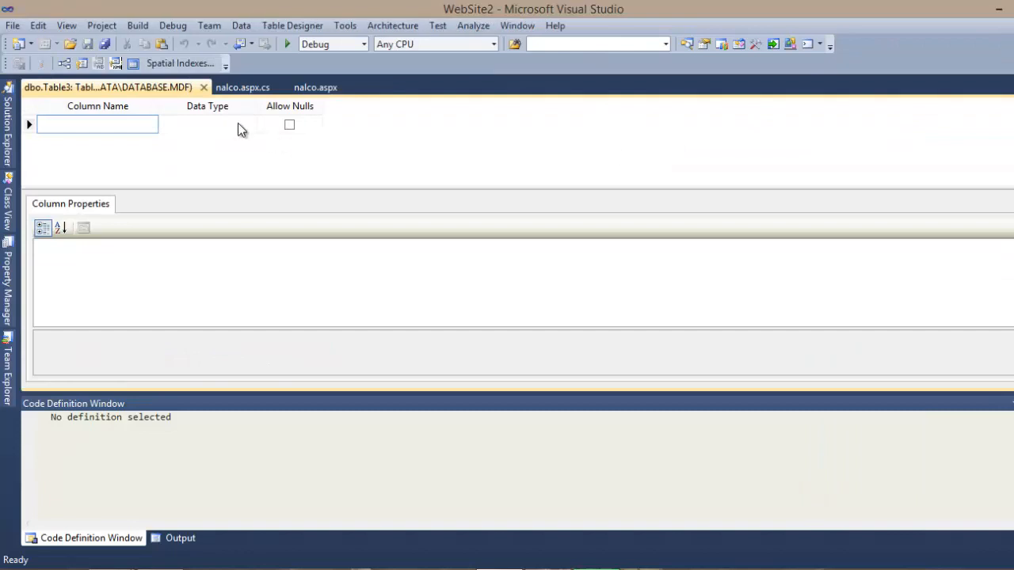
{"action": "type", "text": "Name"}
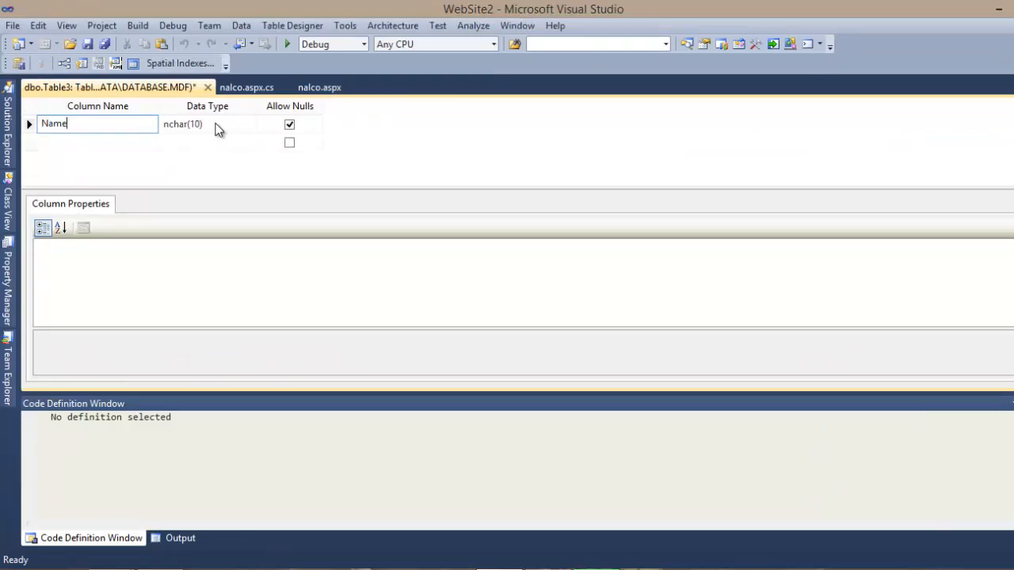
{"action": "left_click", "coordinate": [206, 124]}
{"action": "type", "text": "5"}
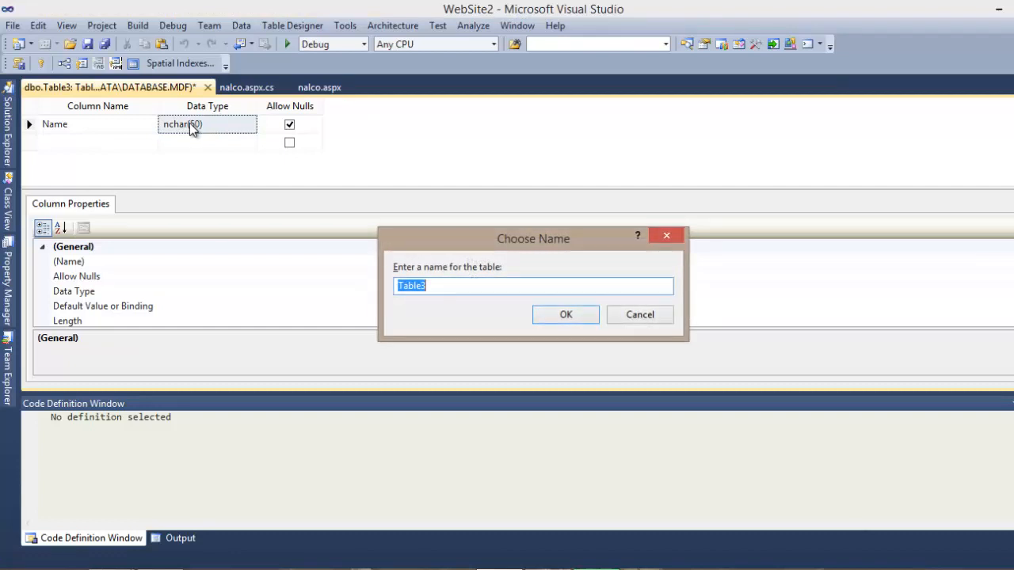
Step: Save the table under the name NameTable
{"action": "type", "text": "NameTa"}
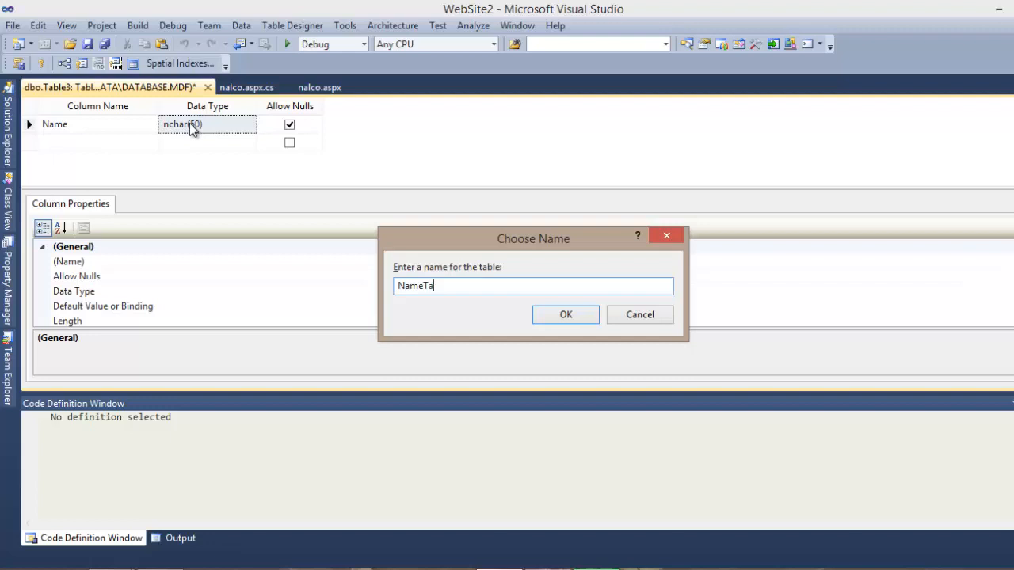
{"action": "type", "text": "ble"}
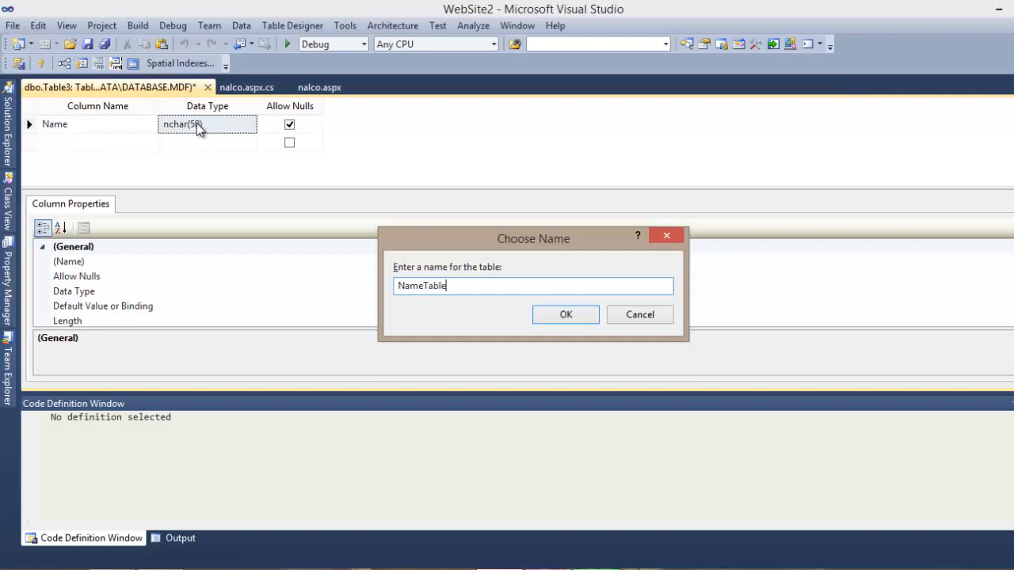
{"action": "left_click", "coordinate": [566, 313]}
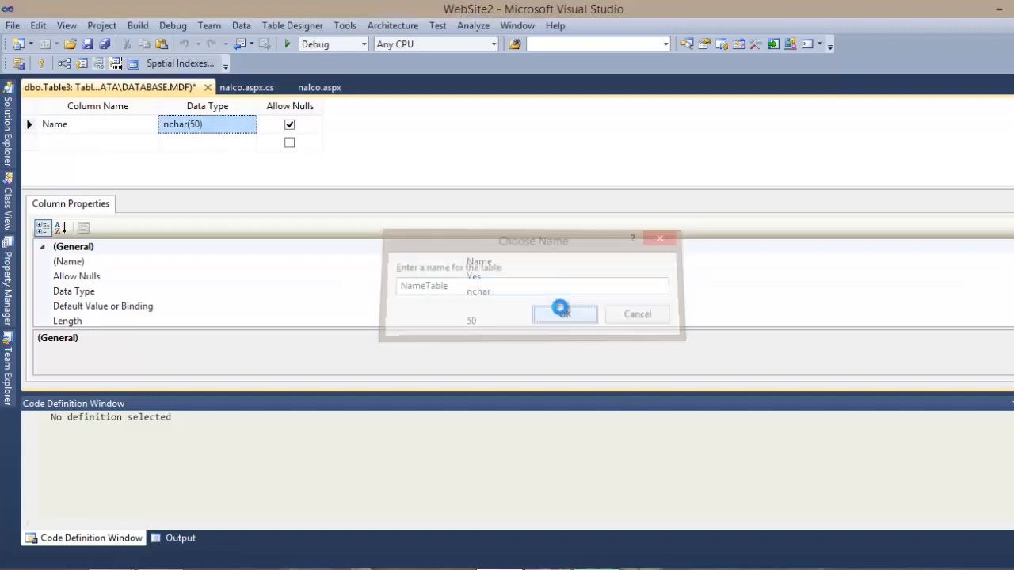
{"action": "left_click", "coordinate": [564, 314]}
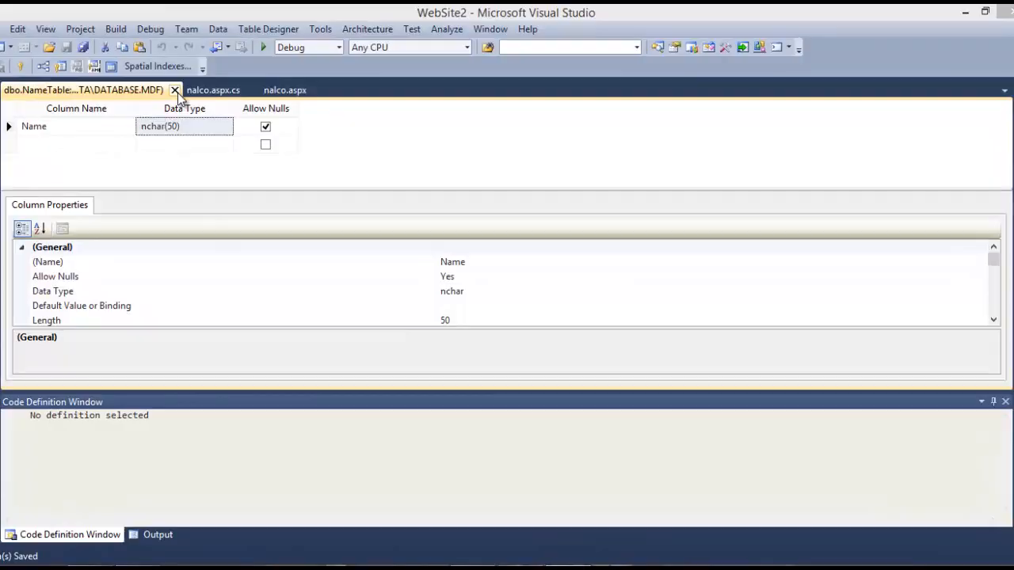
{"action": "left_click", "coordinate": [175, 88]}
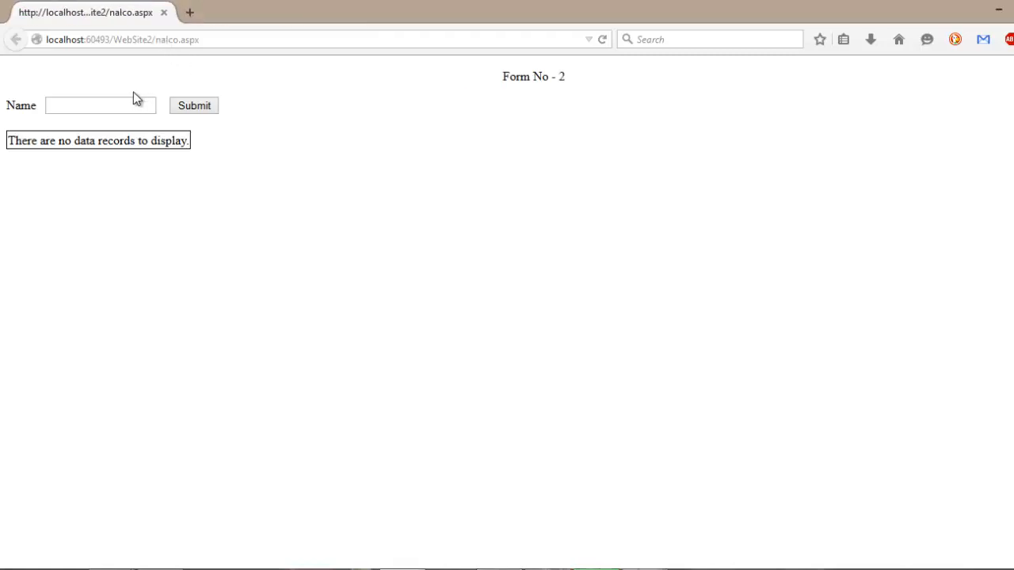
{"action": "mouse_move", "coordinate": [134, 75]}
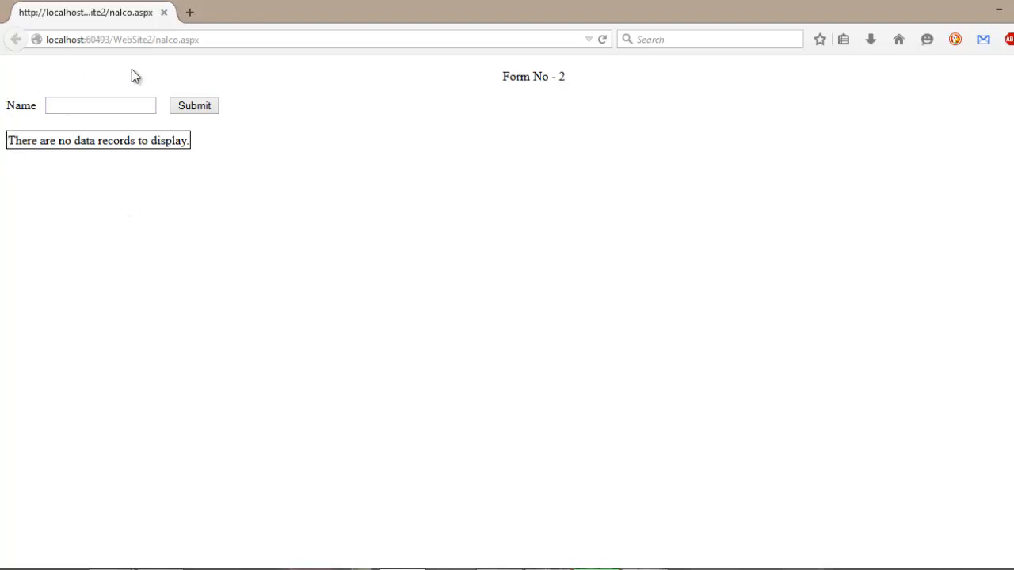
{"action": "mouse_move", "coordinate": [246, 16]}
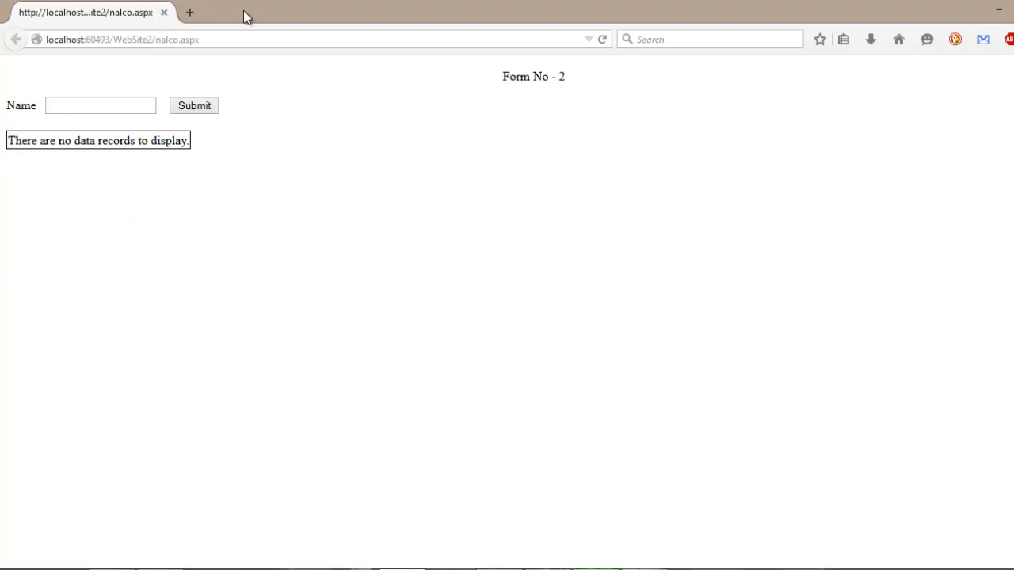
{"action": "mouse_move", "coordinate": [254, 238]}
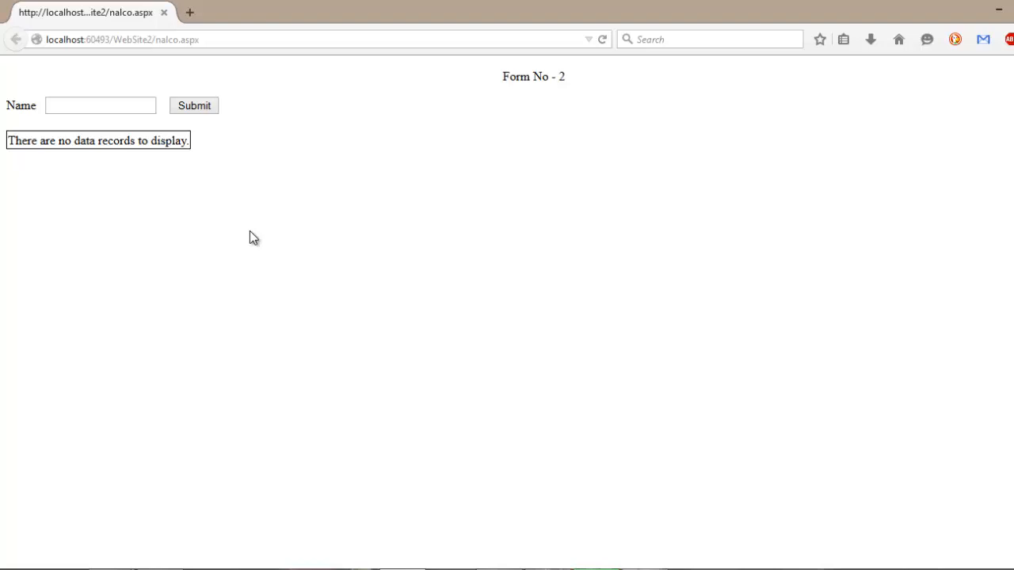
{"action": "mouse_move", "coordinate": [203, 184]}
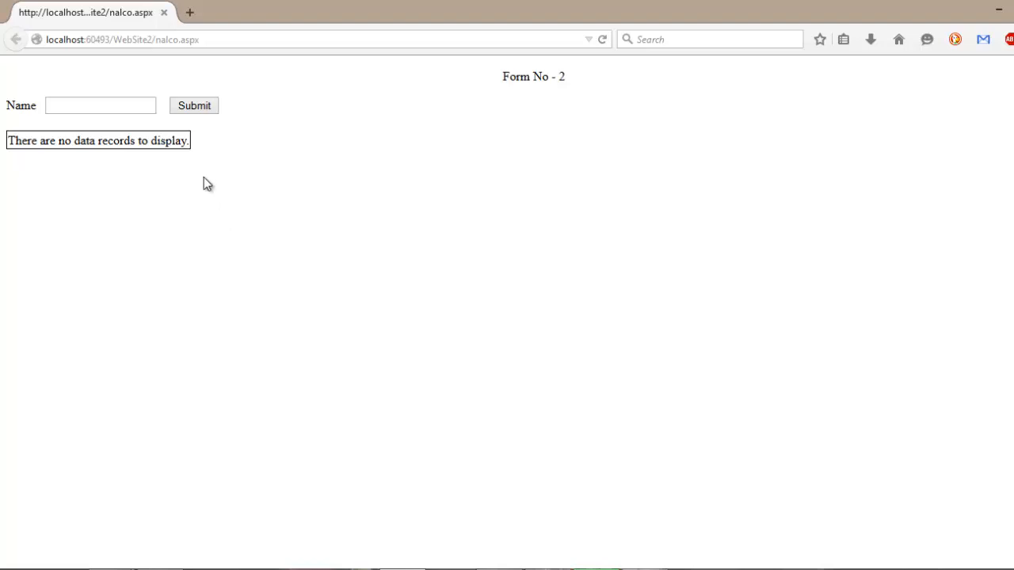
Step: Activate the Name text box on the running page, ready for typing
{"action": "left_click", "coordinate": [100, 104]}
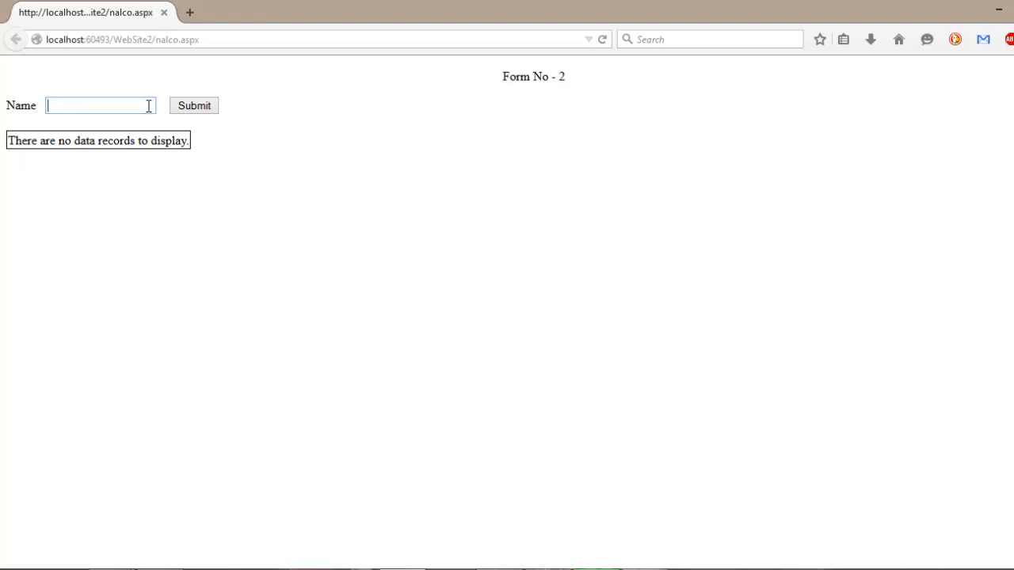